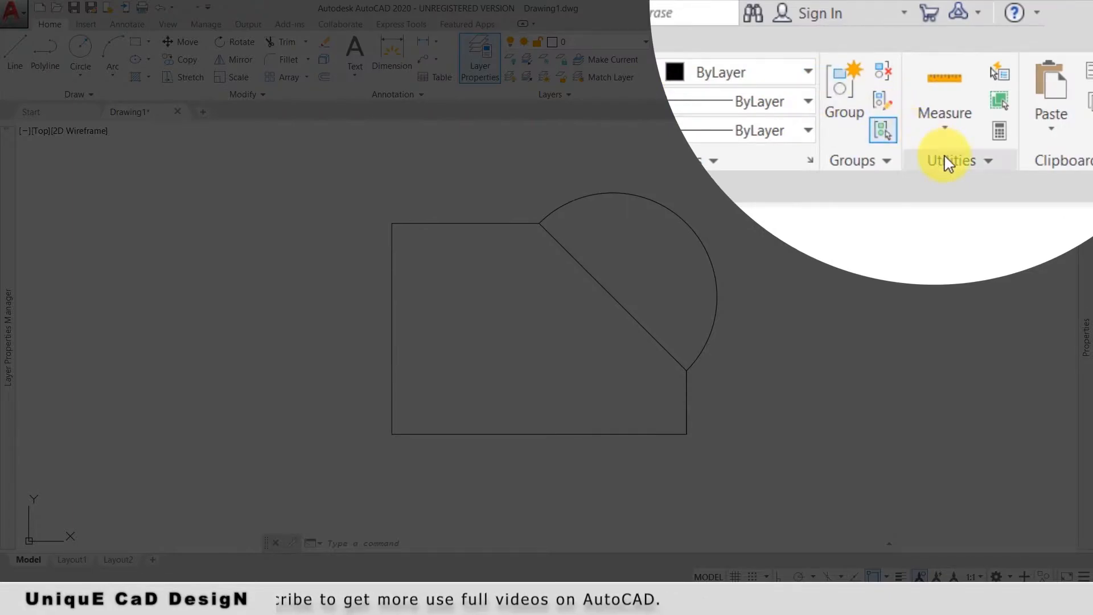
mouse_move(946, 122)
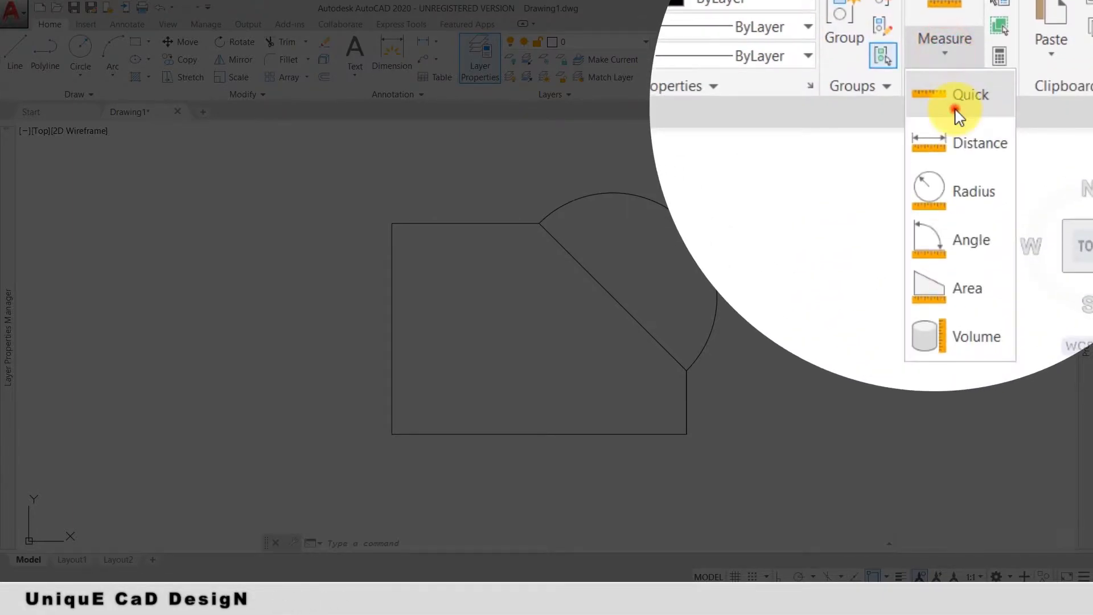
Start the Quick measure command from the Utilities panel's Measure drop-down
click(969, 95)
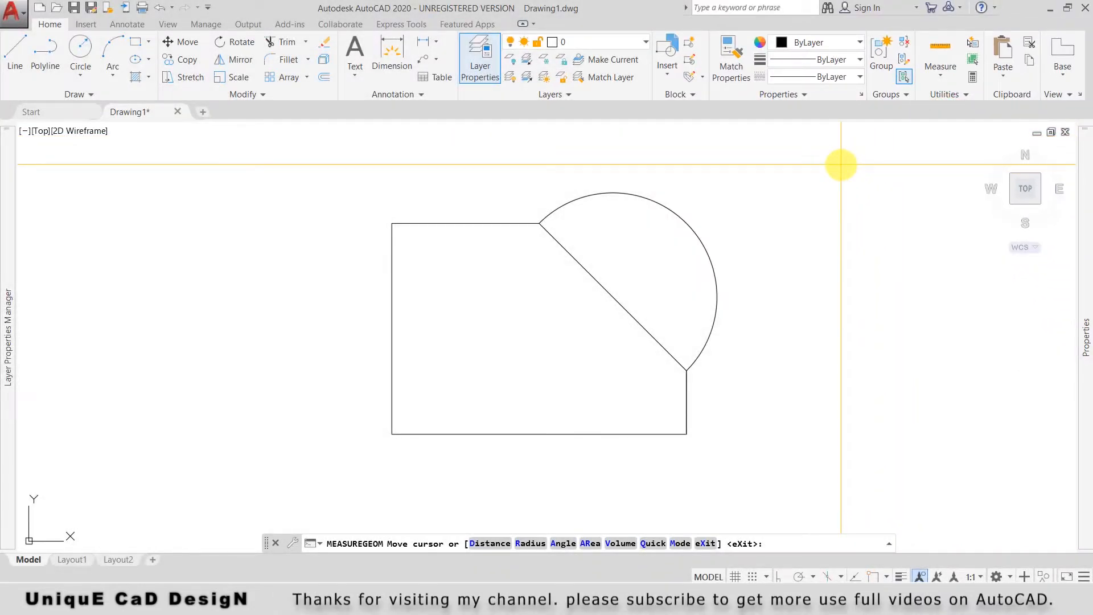
mouse_move(798, 165)
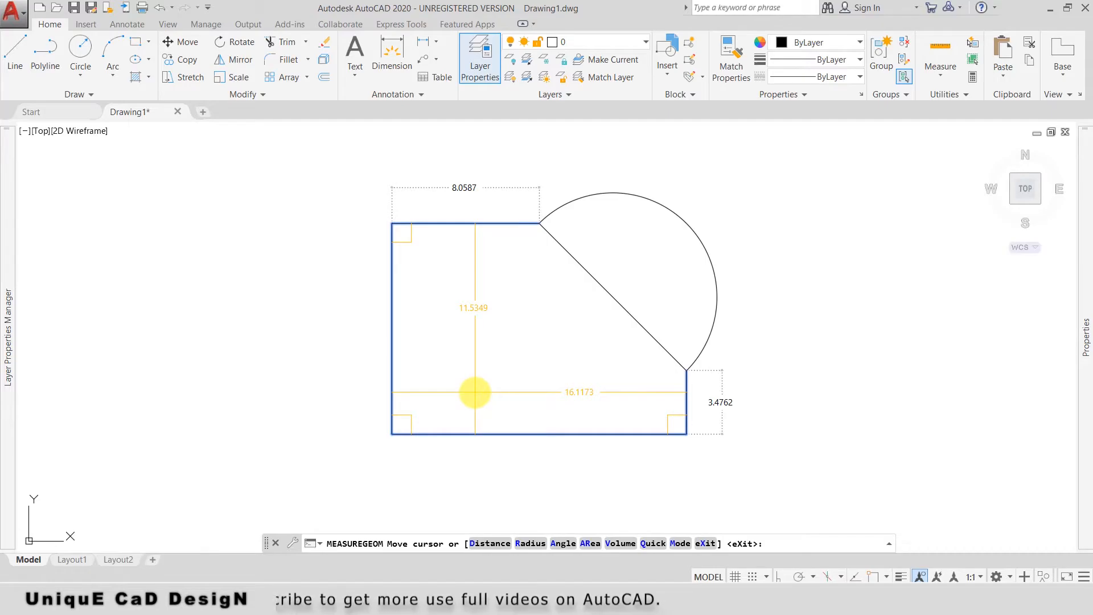
mouse_move(533, 248)
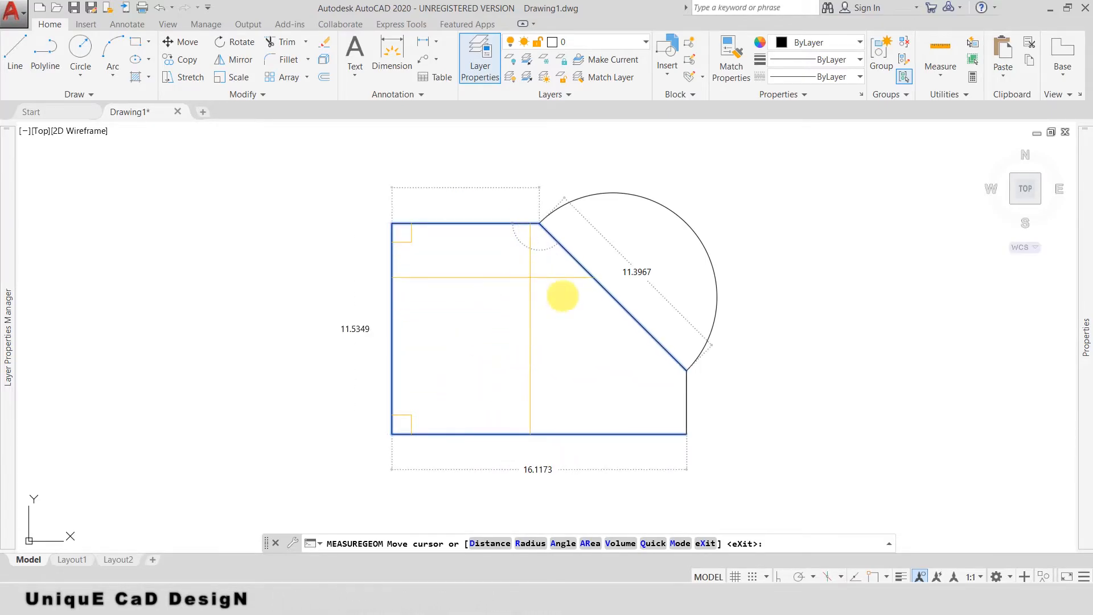
mouse_move(480, 342)
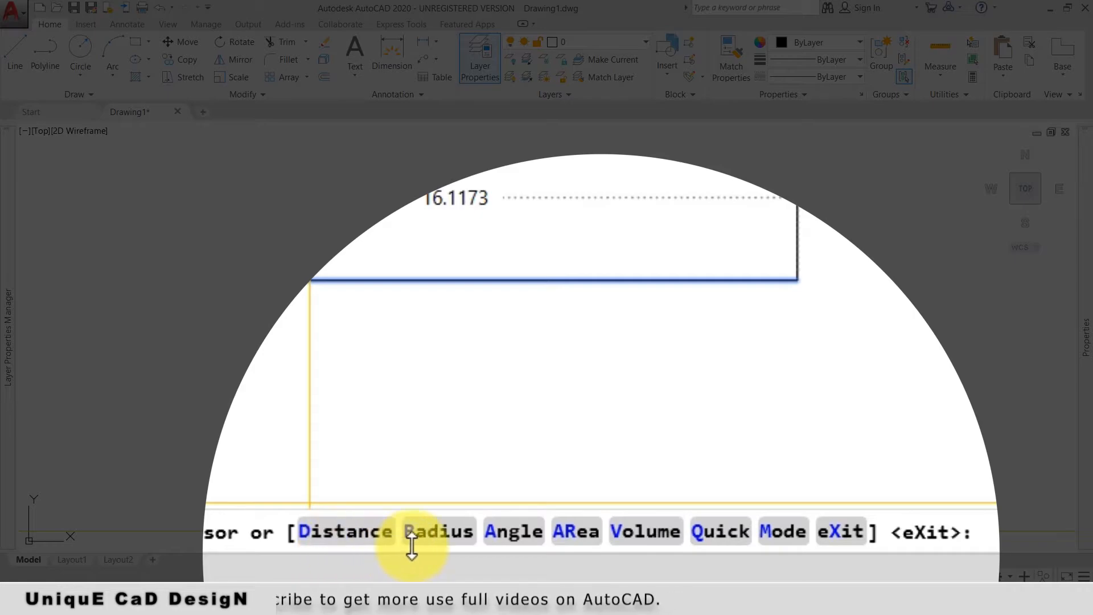
mouse_move(645, 531)
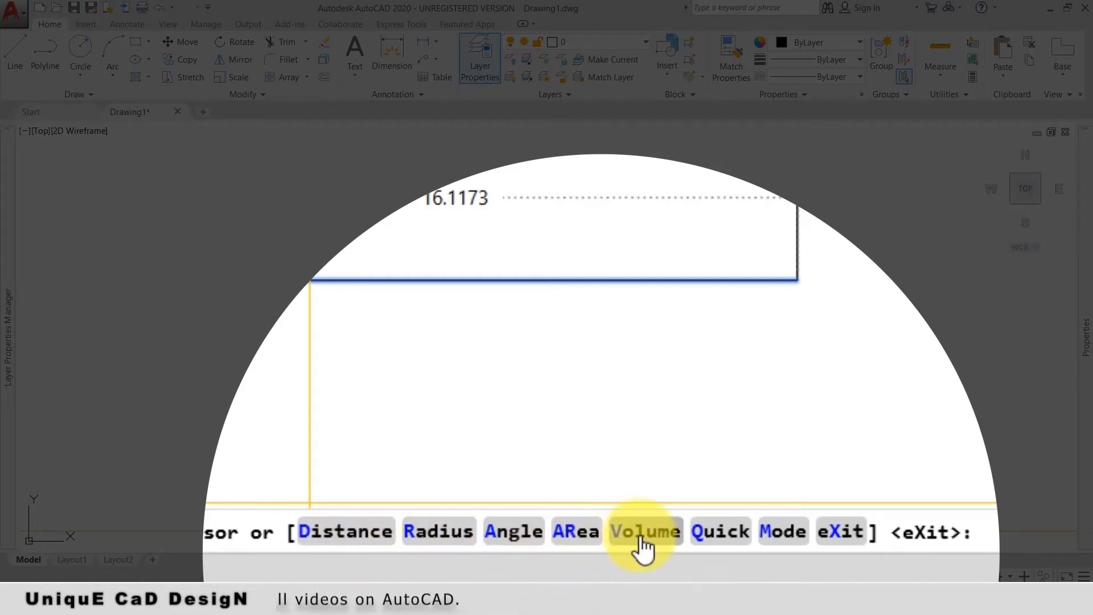
mouse_move(841, 532)
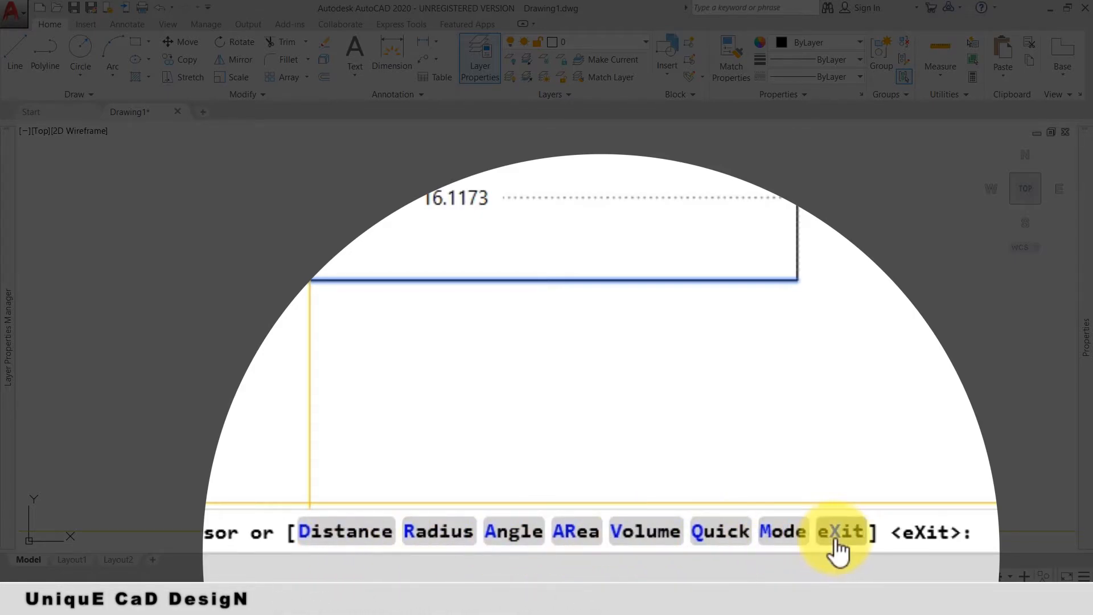
Choose the Distance option after reading width 16.1173, height 11.5349 and diagonal 11.3967
click(842, 531)
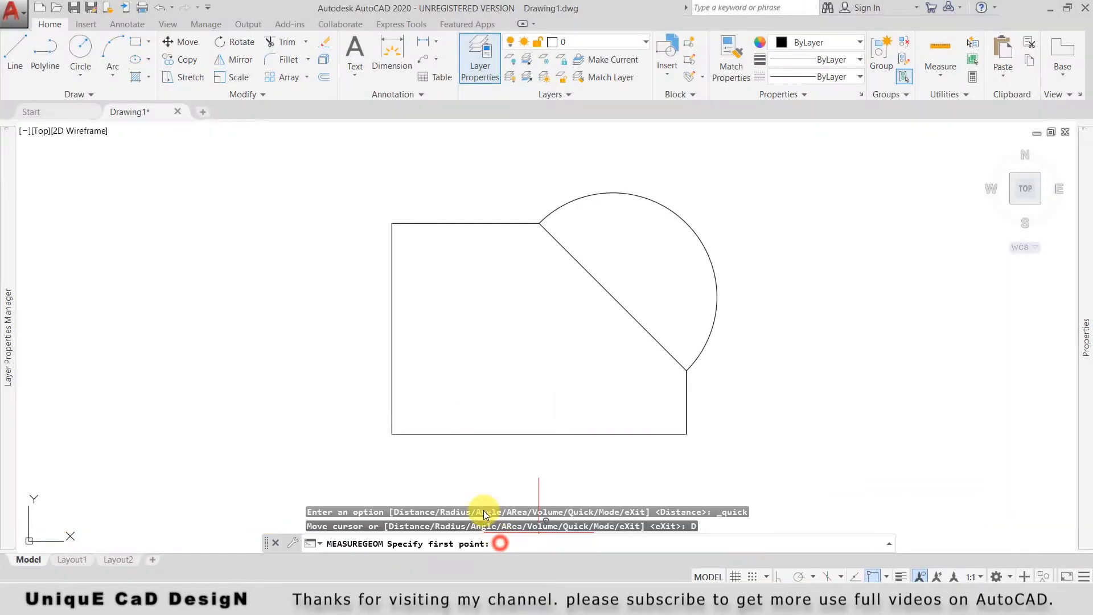
Pick the first point of the measurement on the shape's corner
click(393, 225)
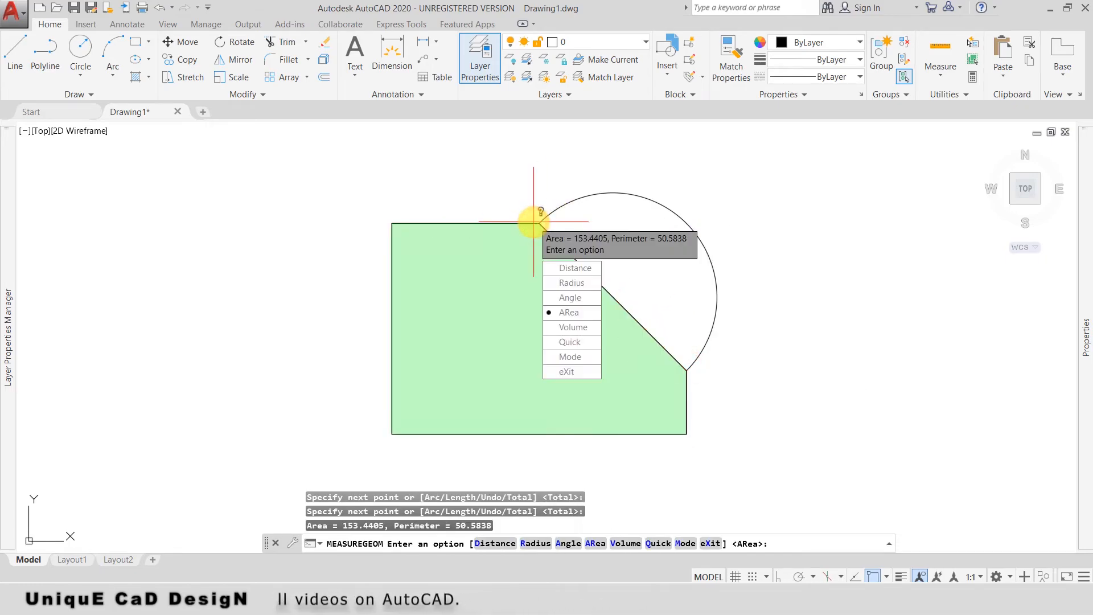
mouse_move(654, 246)
text(V)
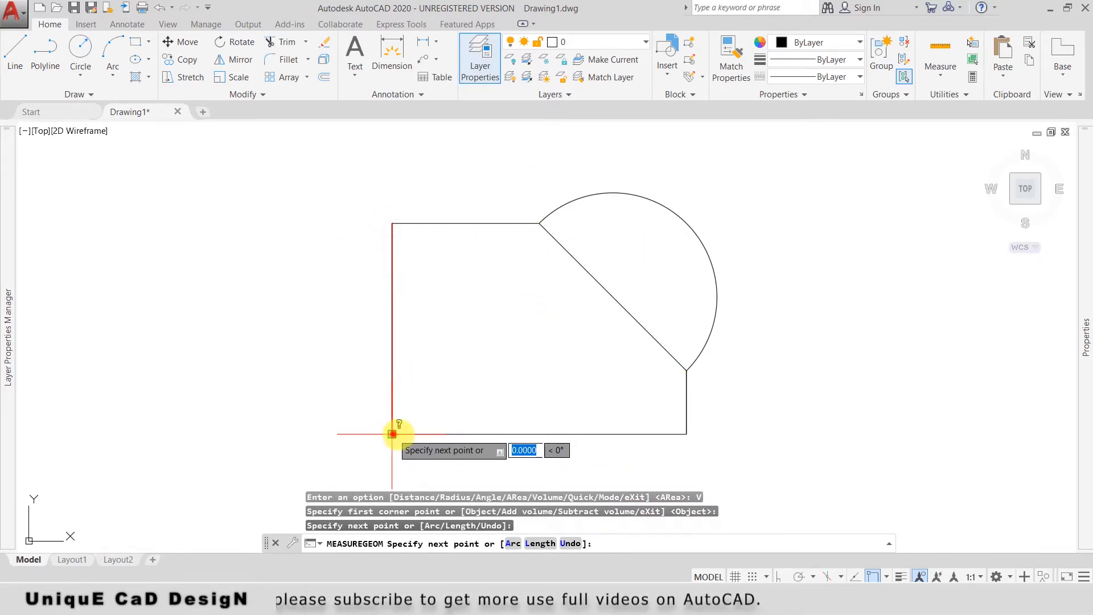
Pick the next corner of the volume boundary for the height-3 volume of 460.3215
click(687, 369)
text(Q)
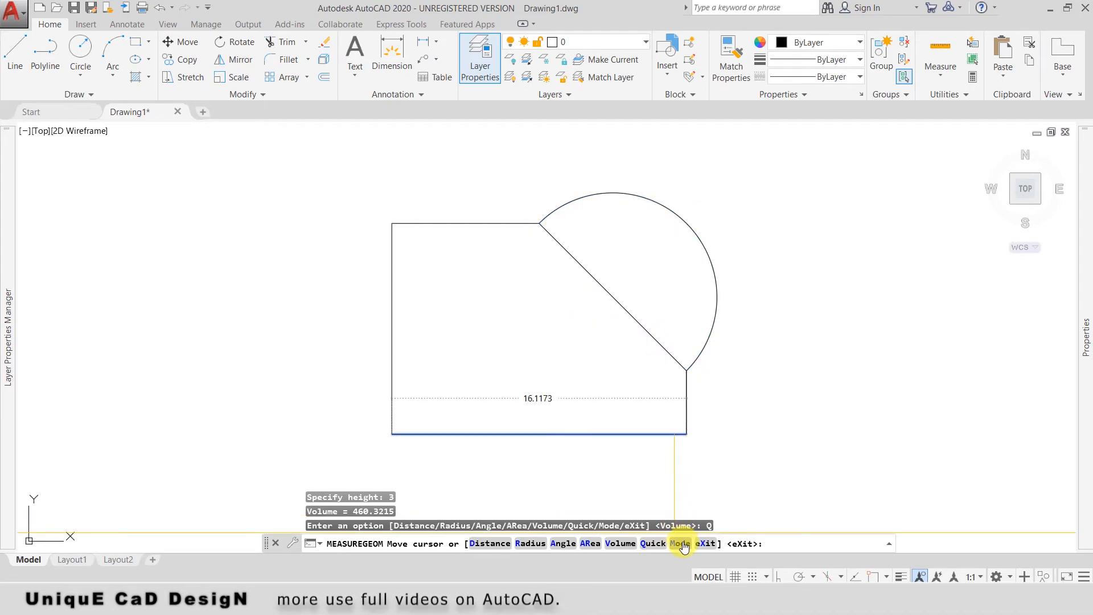
Choose the Mode option to decline quick measure as the default behaviour
click(674, 543)
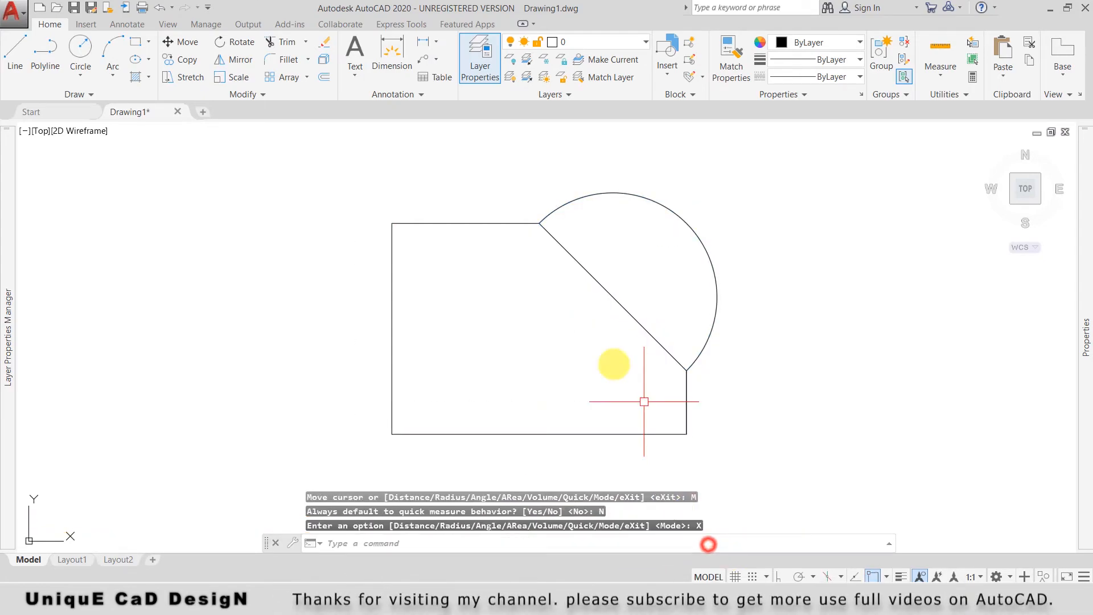
mouse_move(598, 344)
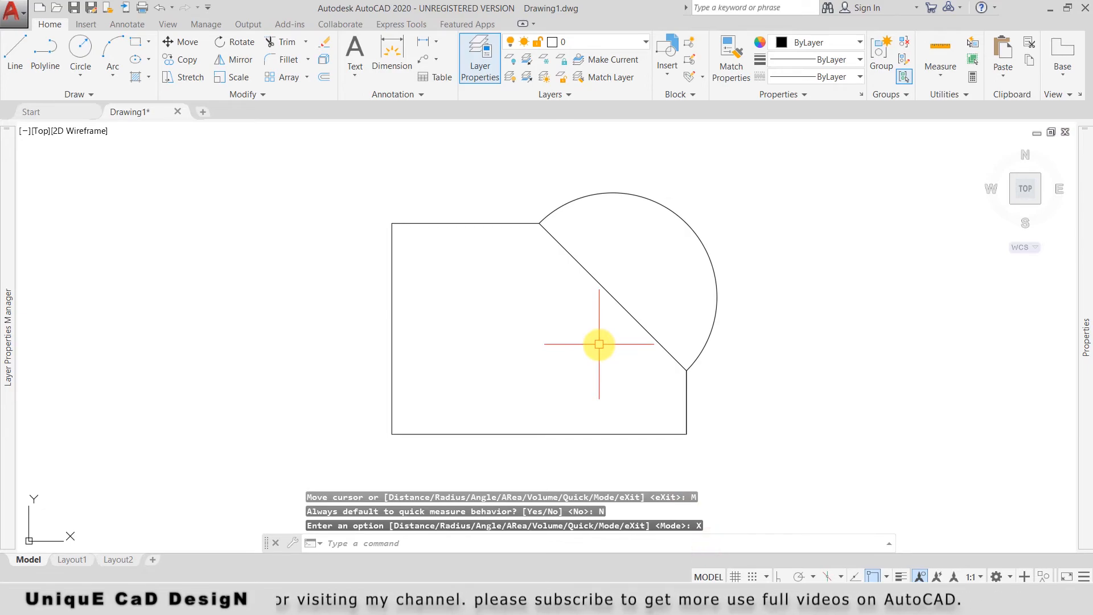